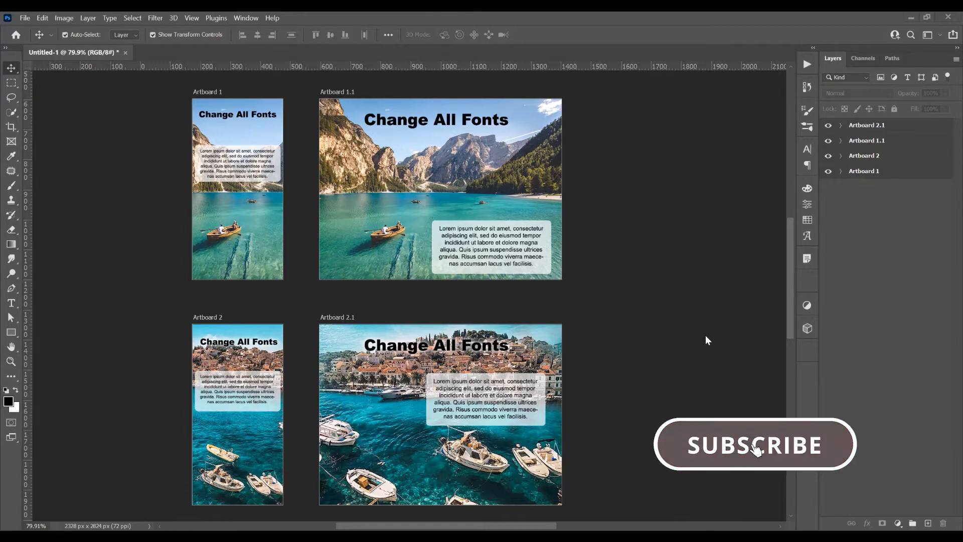
Step: Filter the Layers panel to Type layers, select all eight, and show Character settings
left_click(754, 446)
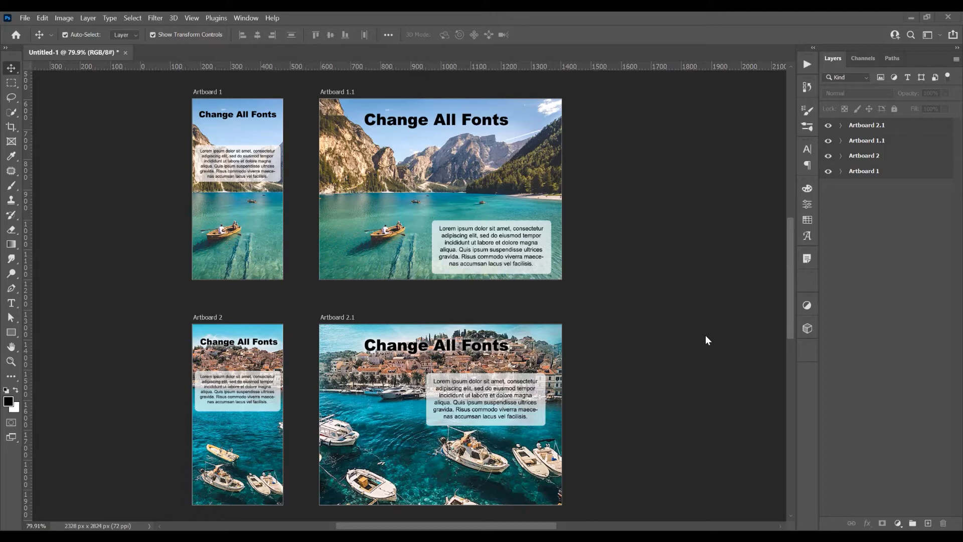
mouse_move(894, 182)
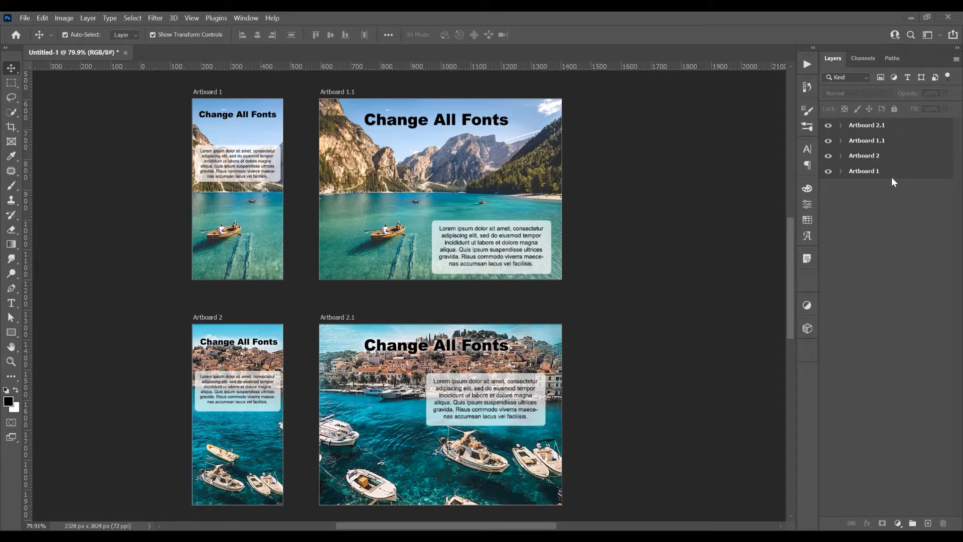
left_click(246, 17)
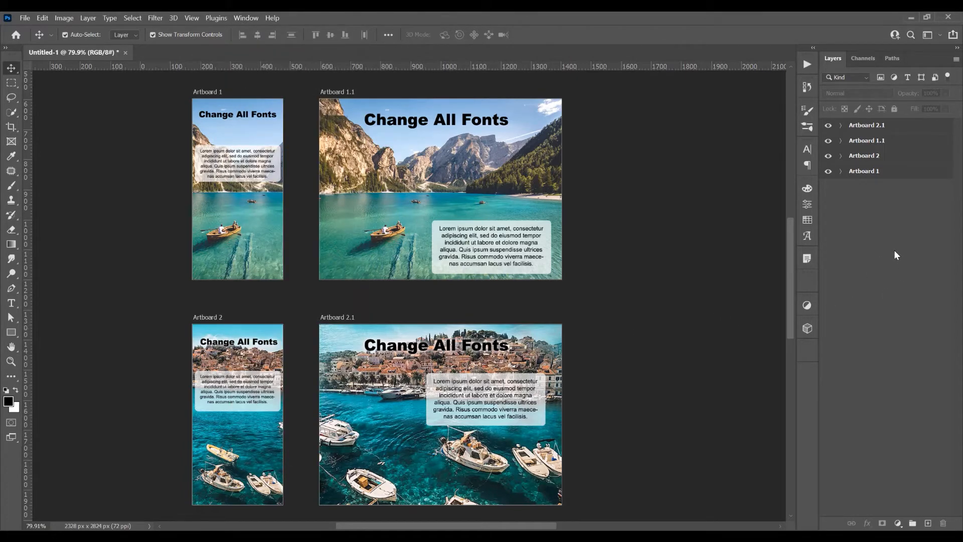
mouse_move(926, 236)
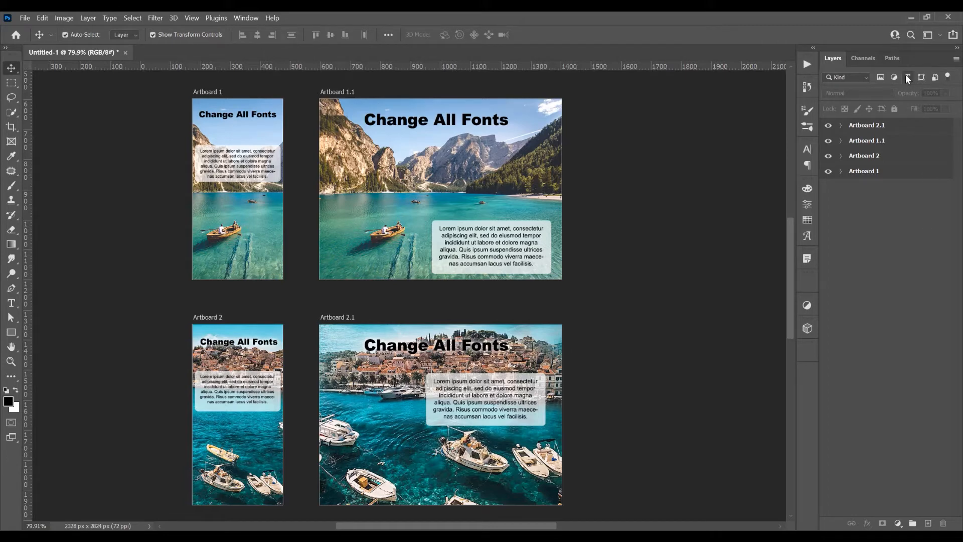
left_click(909, 77)
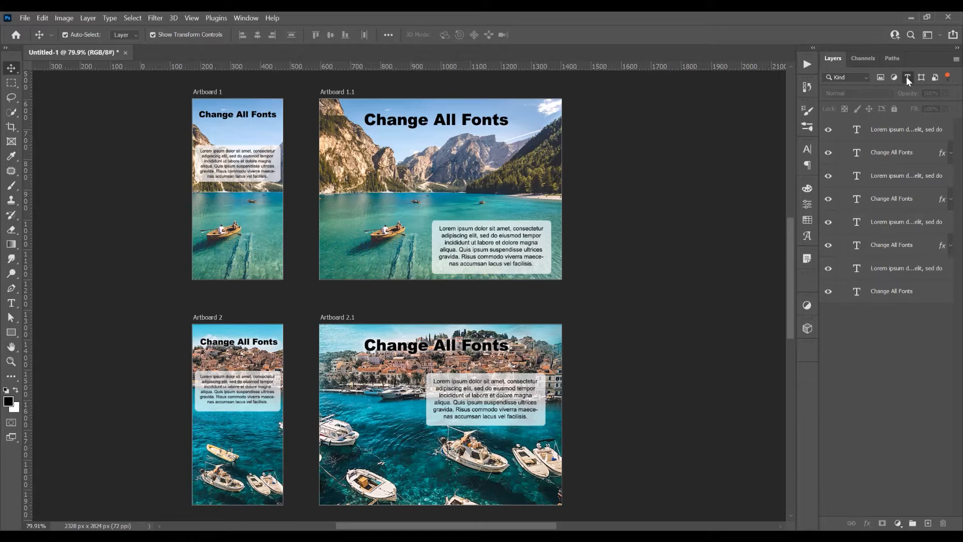
mouse_move(890, 129)
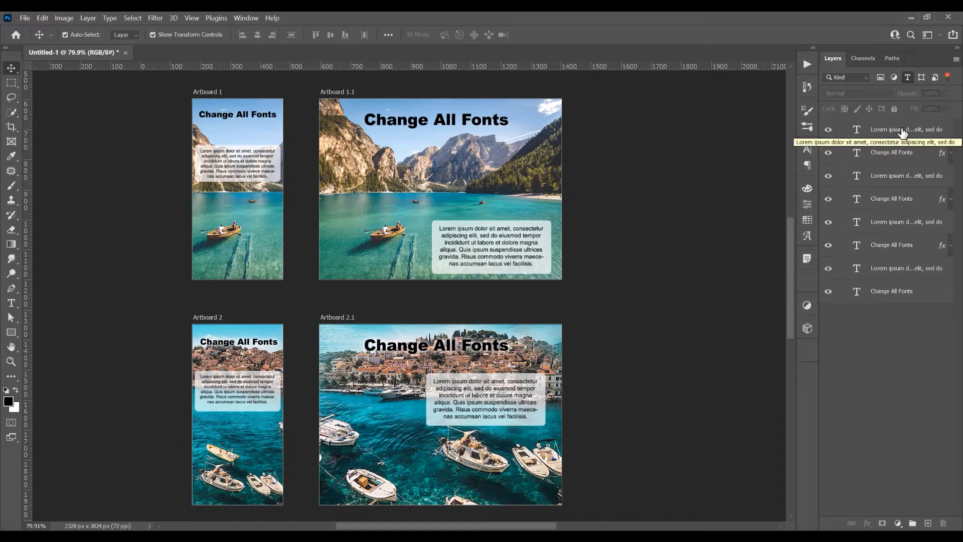
mouse_move(902, 132)
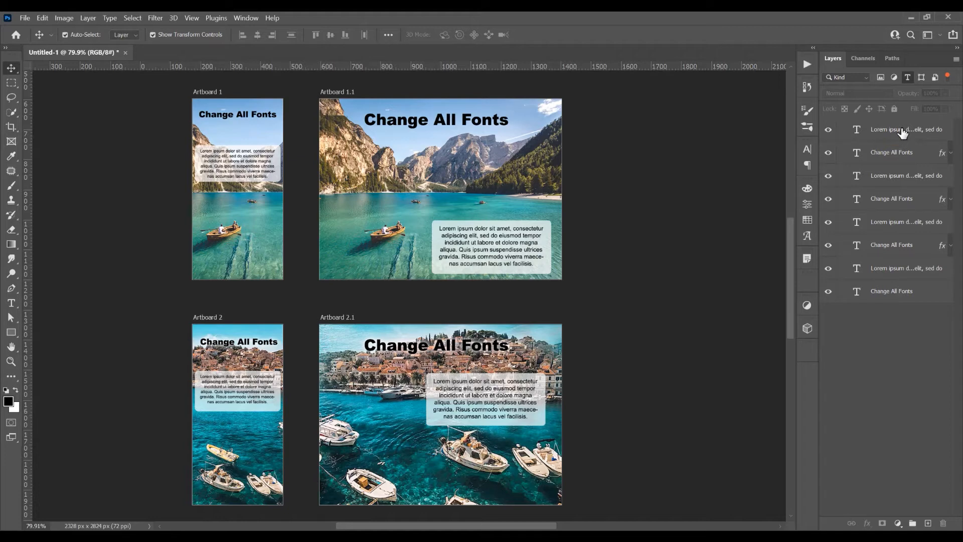
left_click(901, 291)
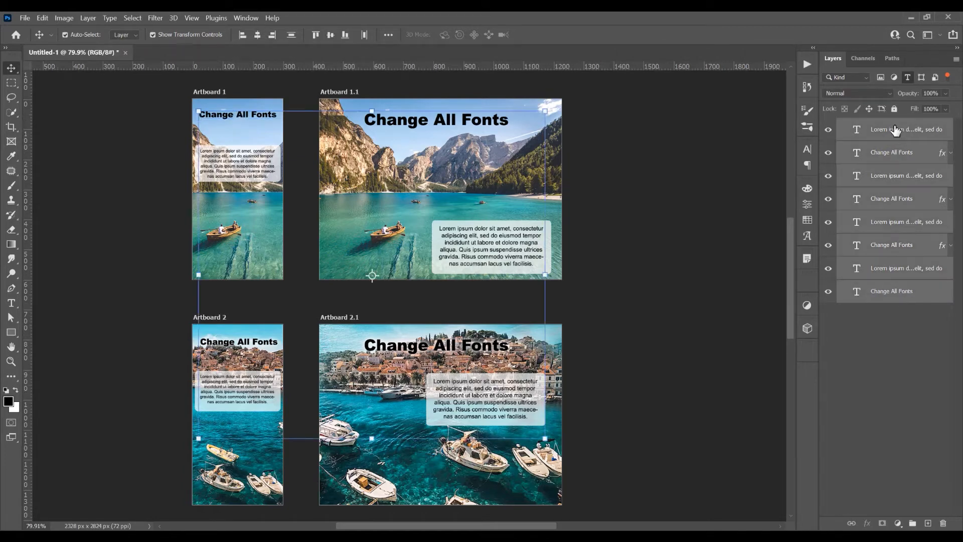
left_click(807, 149)
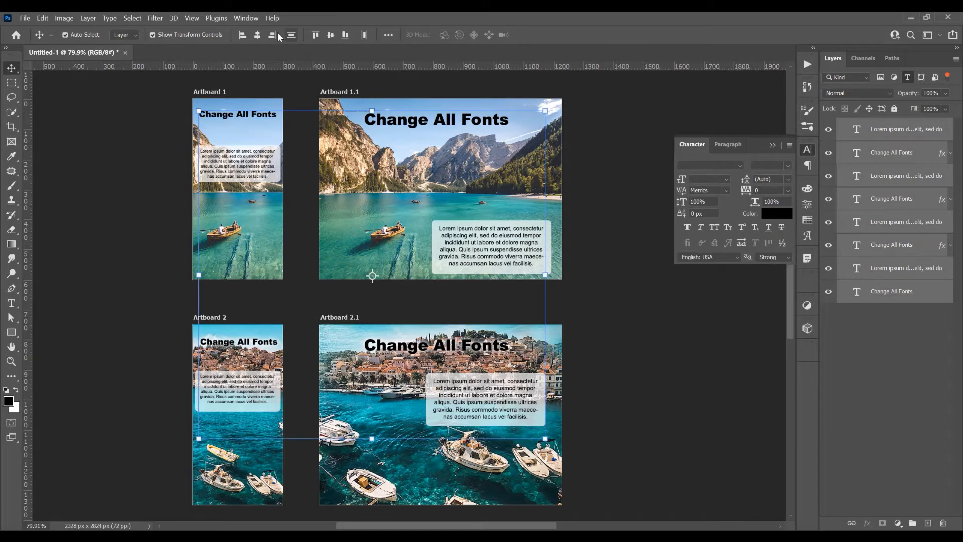
Step: Apply Cambria to all eight text layers, previewing Regular, Italic and Bold styles
left_click(246, 17)
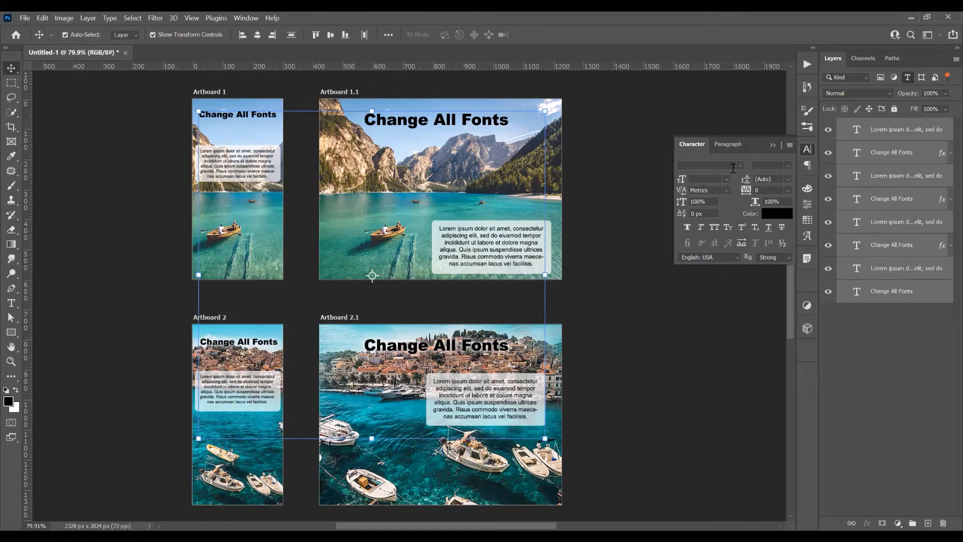
left_click(739, 165)
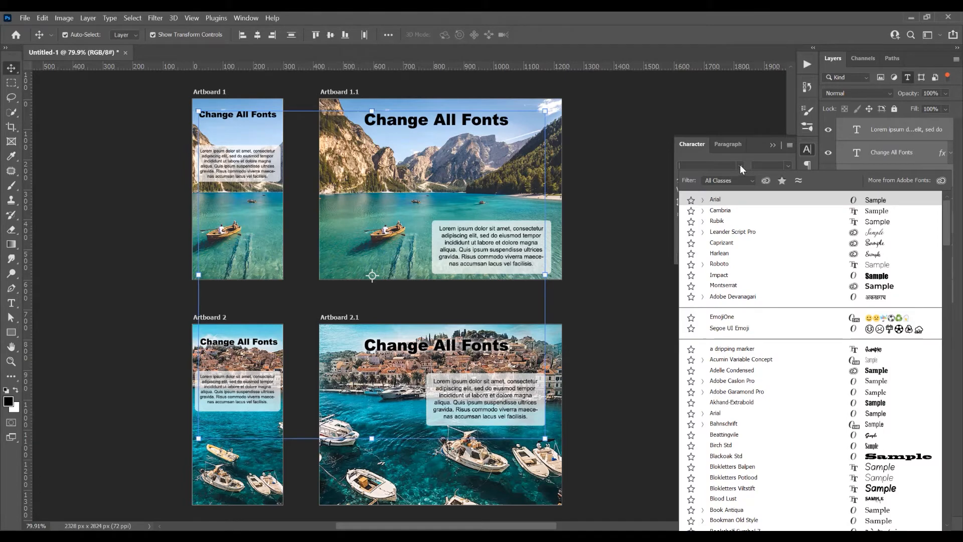
left_click(720, 210)
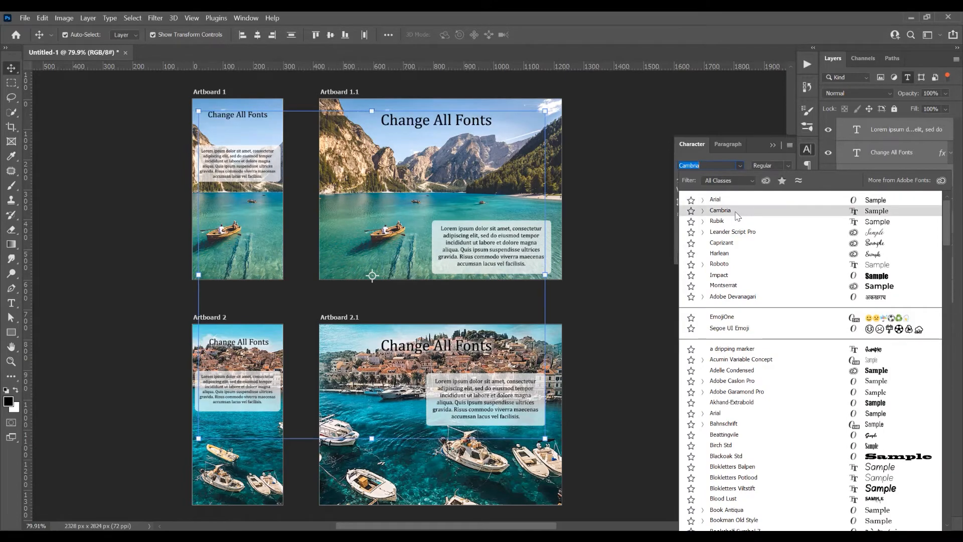
left_click(702, 210)
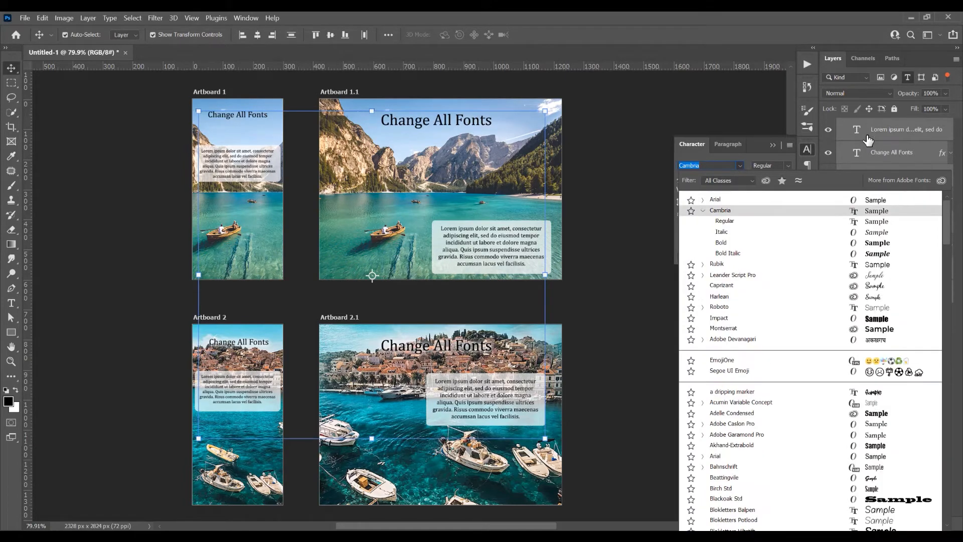
mouse_move(727, 212)
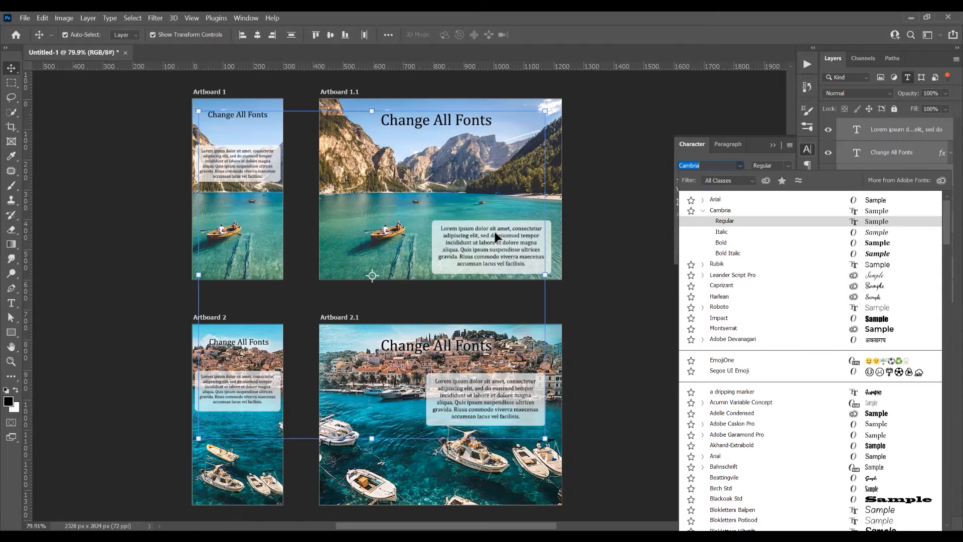
left_click(722, 231)
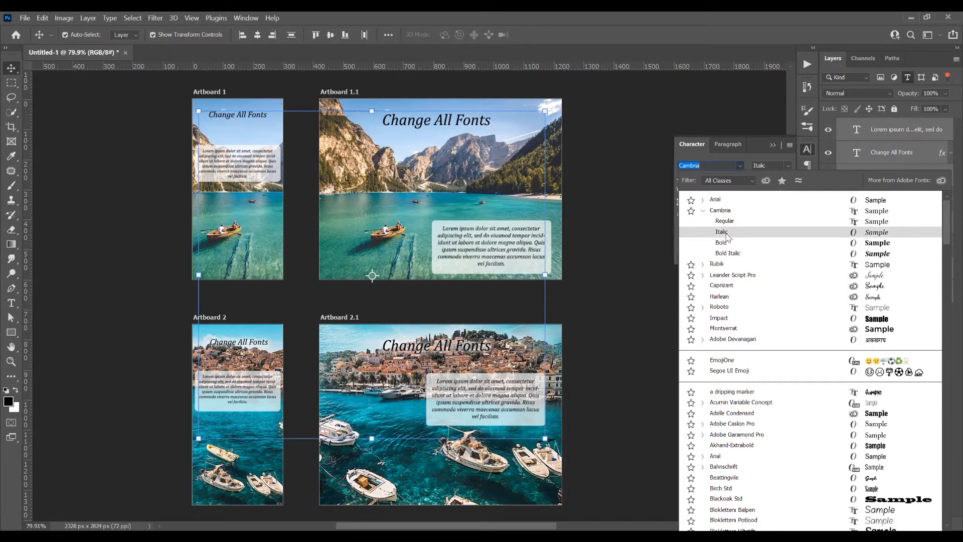
left_click(721, 242)
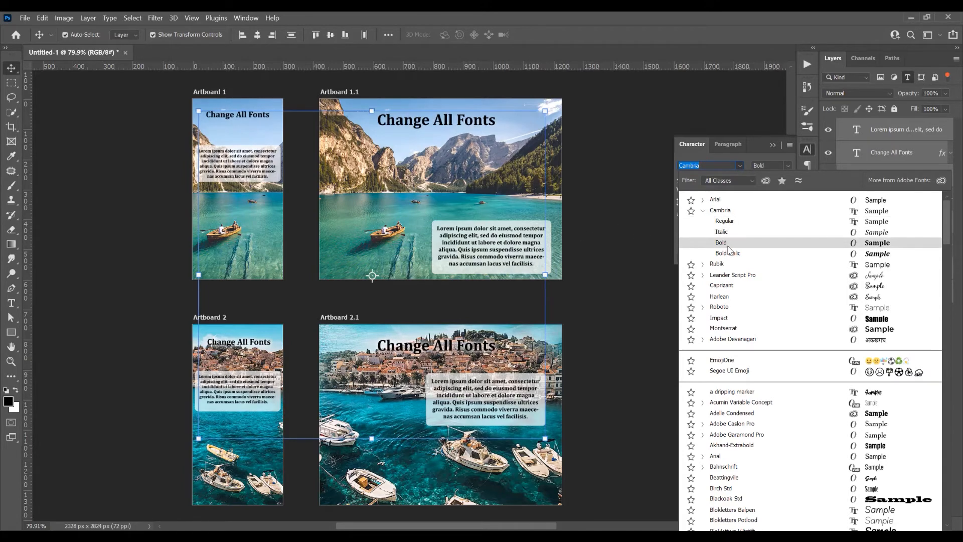
left_click(725, 221)
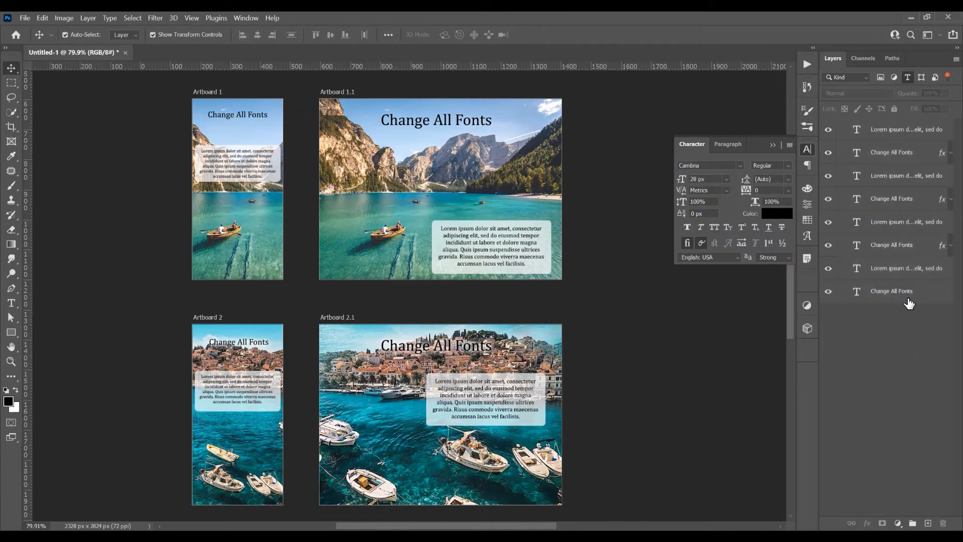
mouse_move(900, 295)
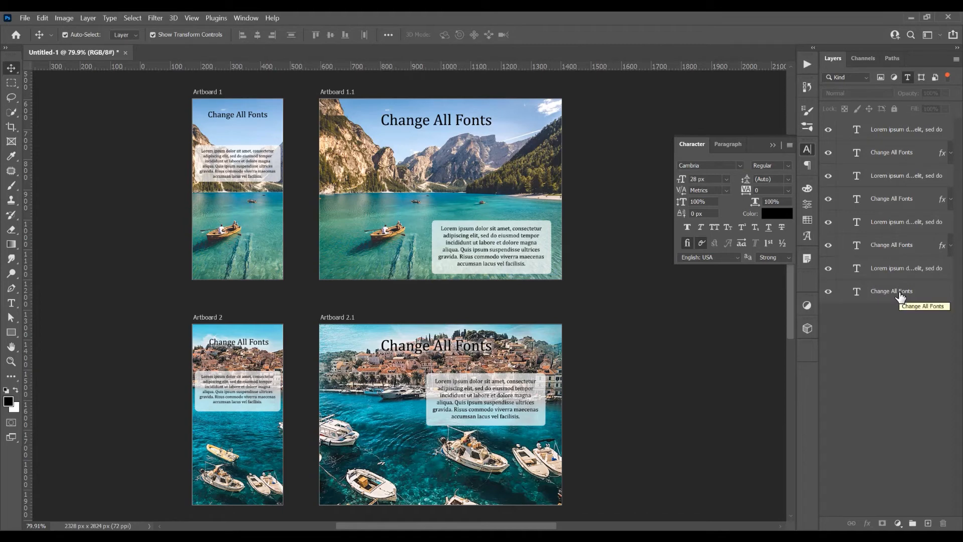
Step: Set the Change All Fonts title layers to Cambria Bold
left_click(891, 291)
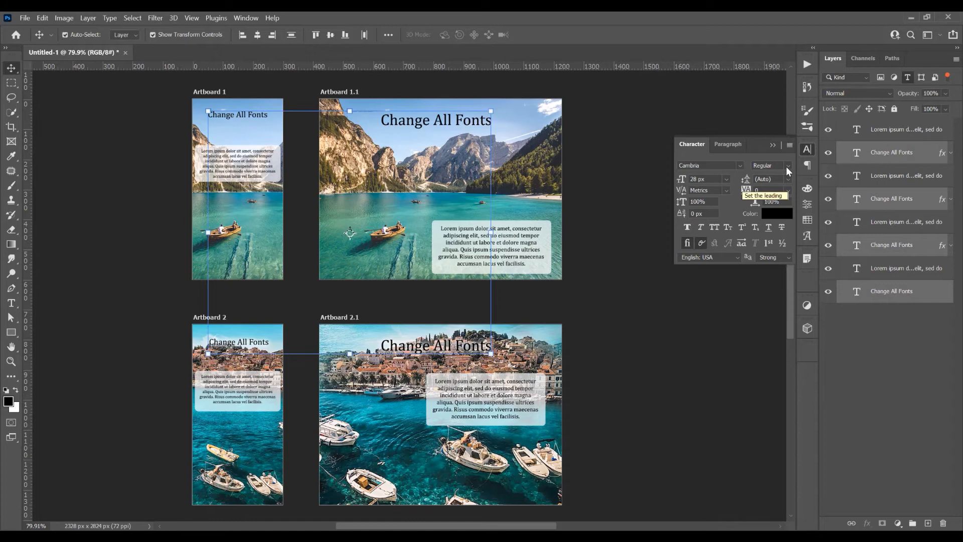
left_click(785, 165)
type("ff0000")
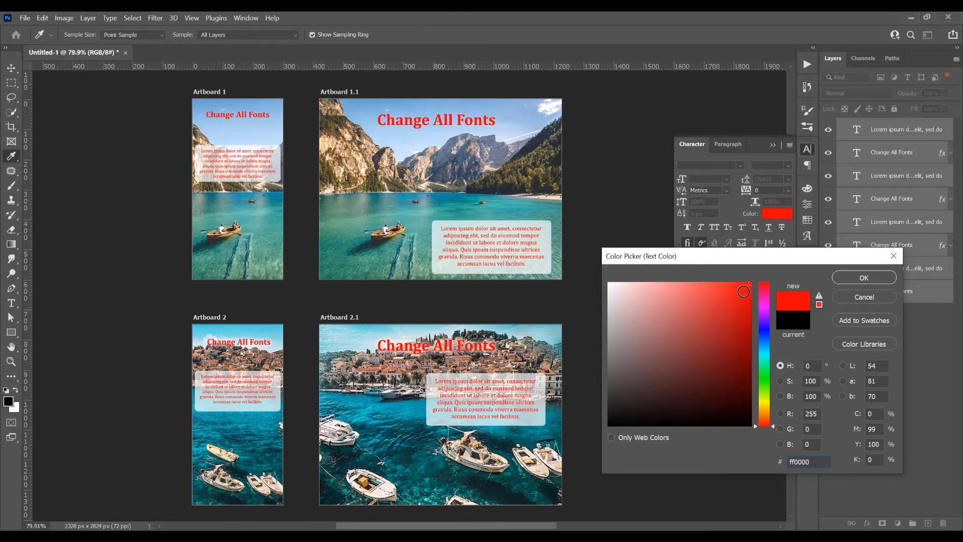
mouse_move(439, 219)
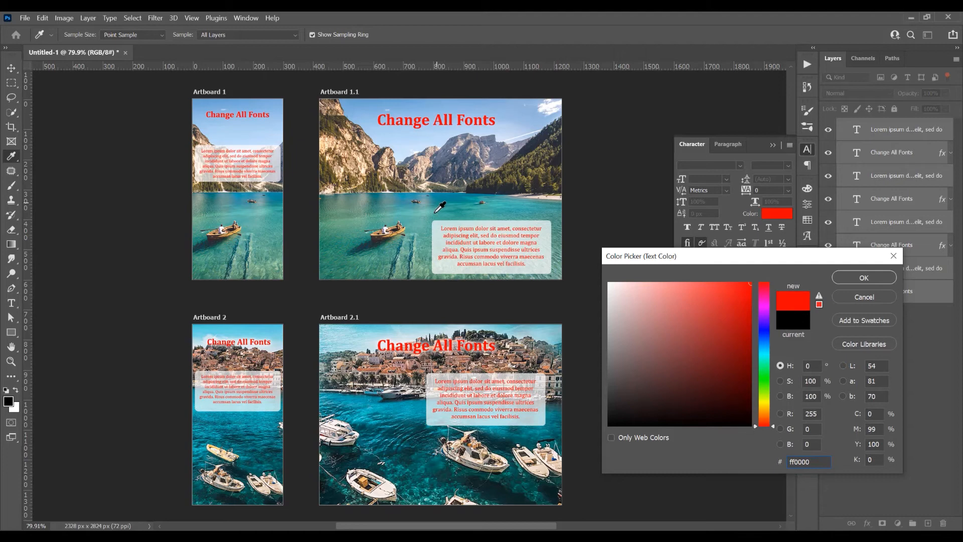
Step: Color all eight text layers red (ff0000) via the Character color swatch
left_click(654, 349)
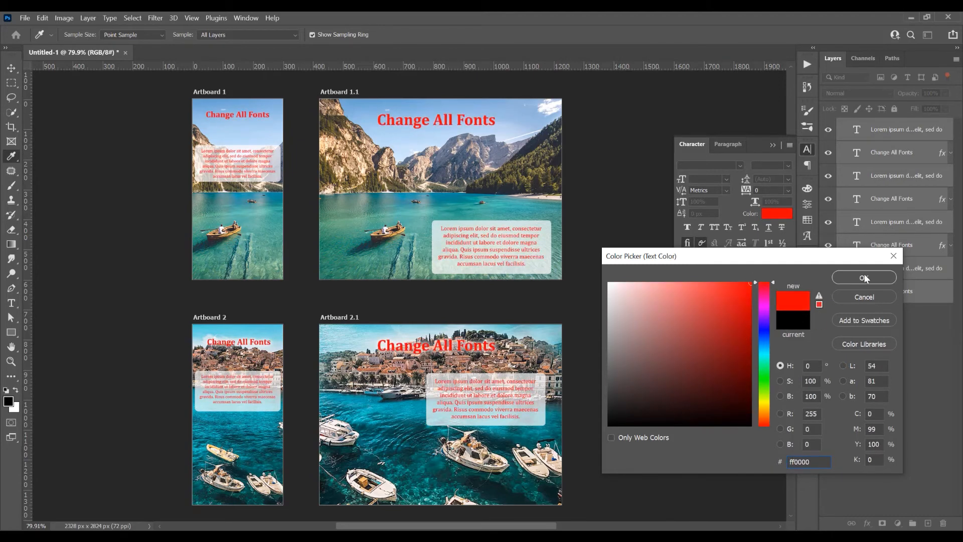
left_click(864, 278)
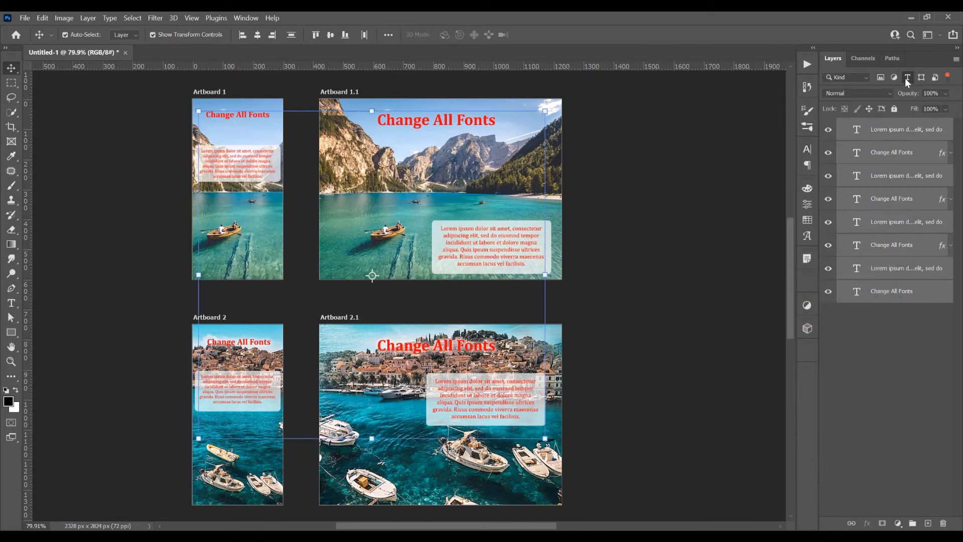